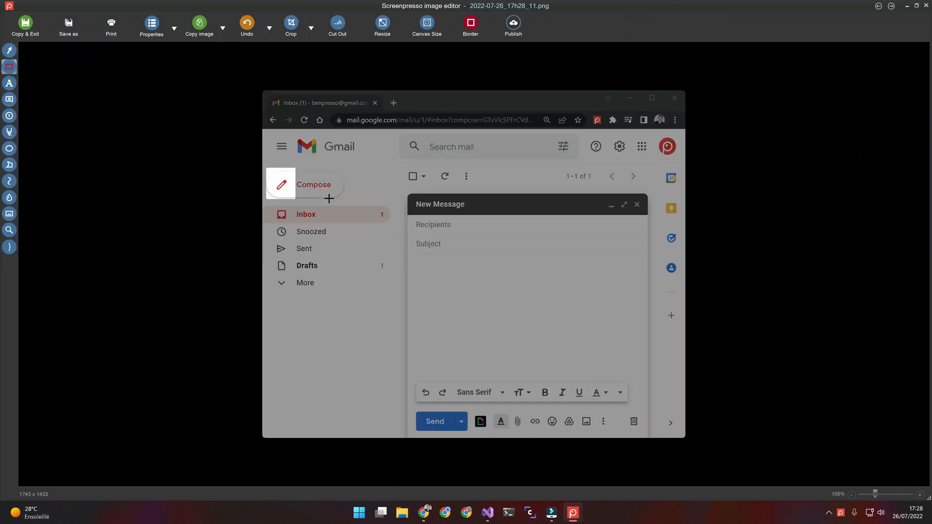
Step: Spotlight the Compose button and New Message window, dimming everything else
{"action": "left_click_drag", "start_coordinate": [266, 167], "coordinate": [350, 202]}
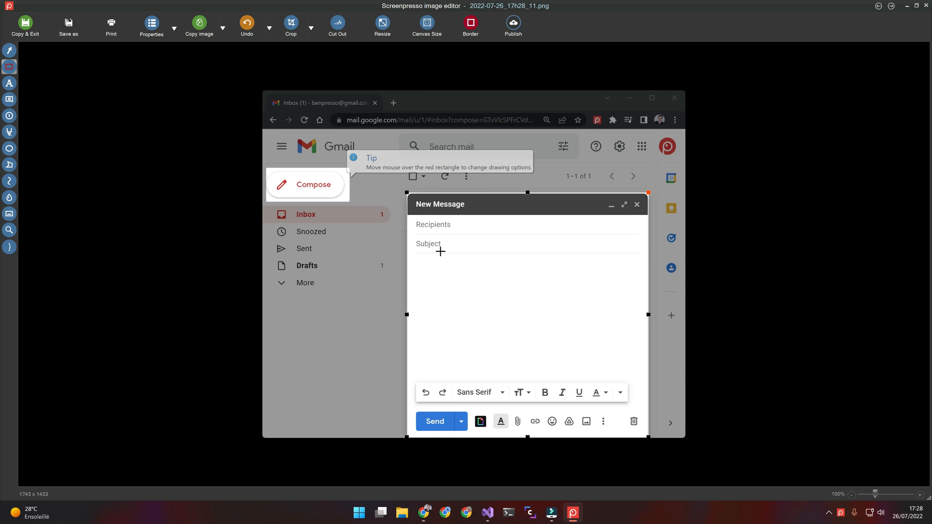
{"action": "left_click", "coordinate": [8, 214]}
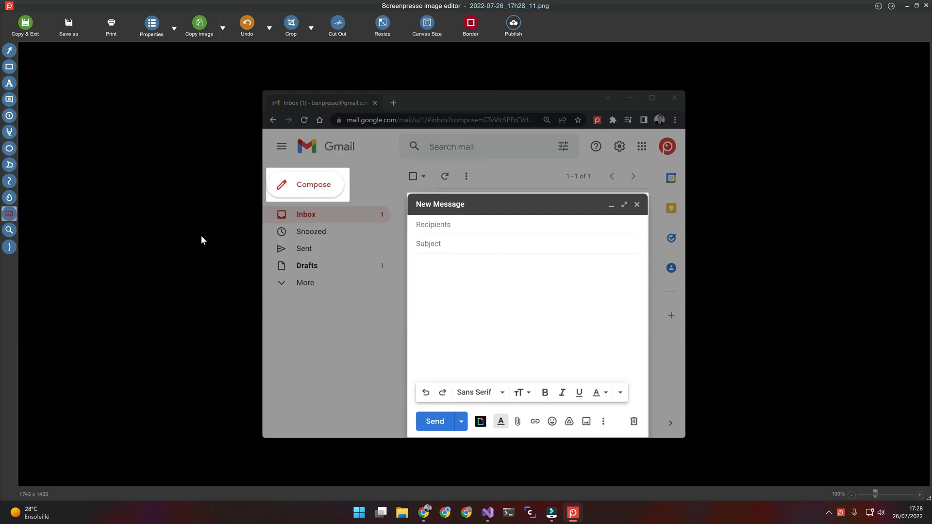
{"action": "mouse_move", "coordinate": [337, 197]}
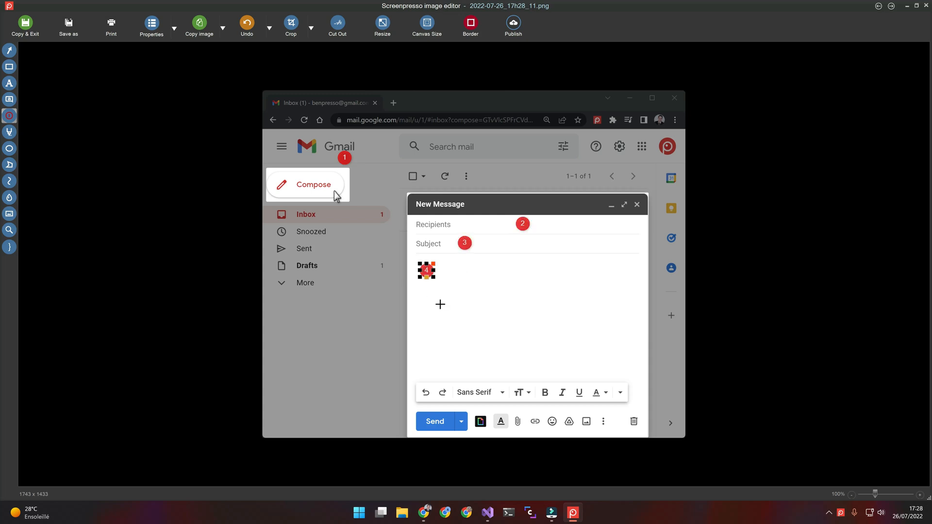
Step: Place red numbered step markers 1–5 on Compose, Recipients, Subject, body and Send
{"action": "right_click", "coordinate": [479, 366]}
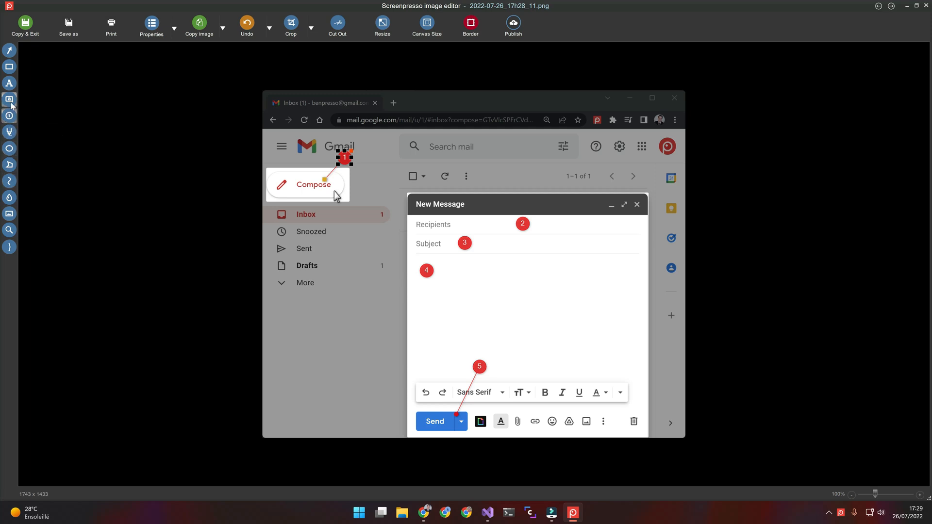
Step: Type the bold white title 'How to compose a new mail' above the New Message window
{"action": "left_click", "coordinate": [9, 83]}
{"action": "type", "text": "H"}
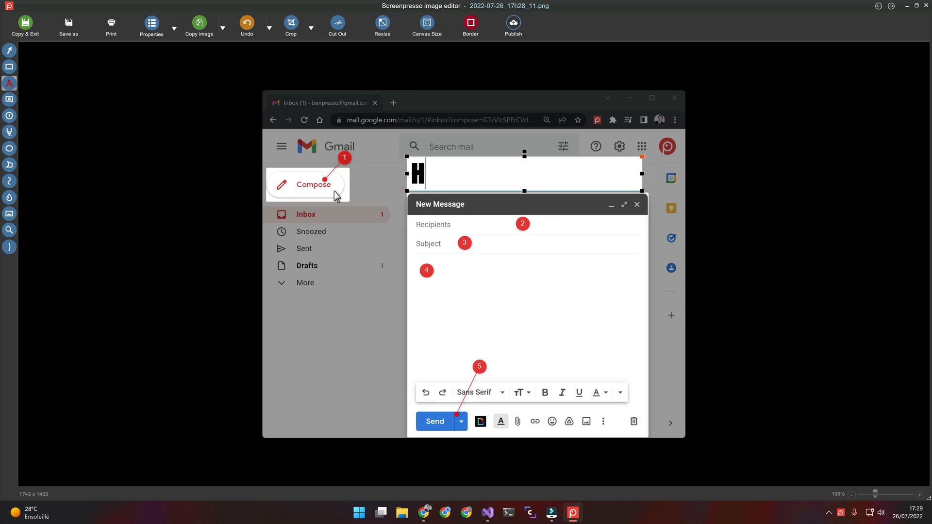
{"action": "type", "text": "ow to compose a"}
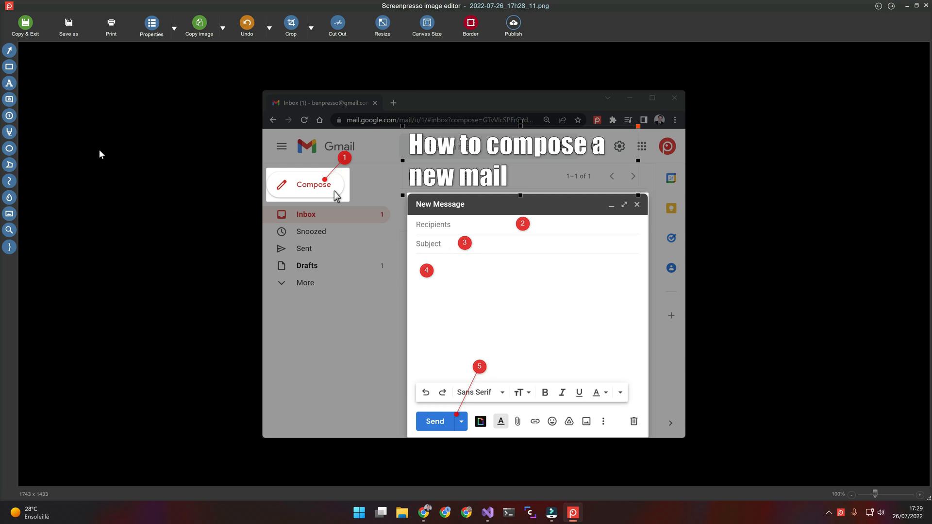
{"action": "left_click", "coordinate": [9, 50]}
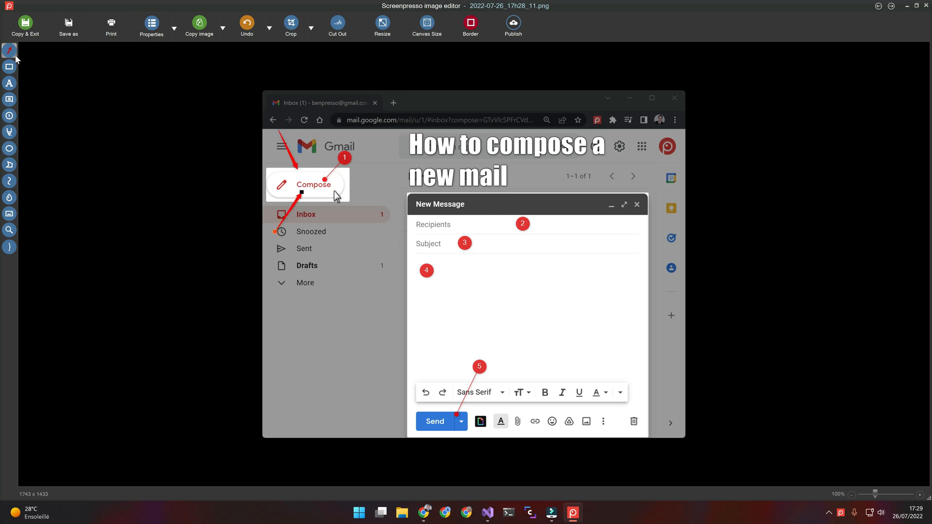
Step: Draw red arrows pointing at Compose and a curved arrow into the message body
{"action": "left_click", "coordinate": [9, 50]}
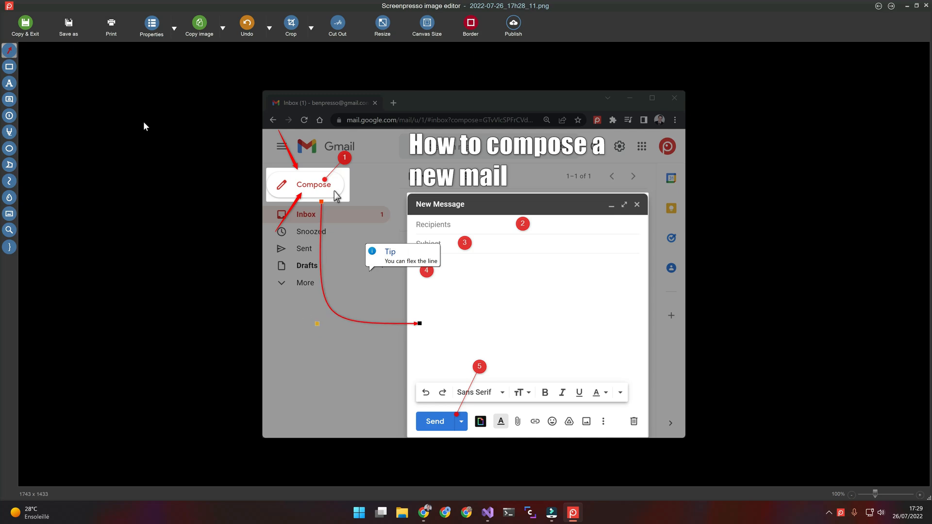
{"action": "mouse_move", "coordinate": [9, 67]}
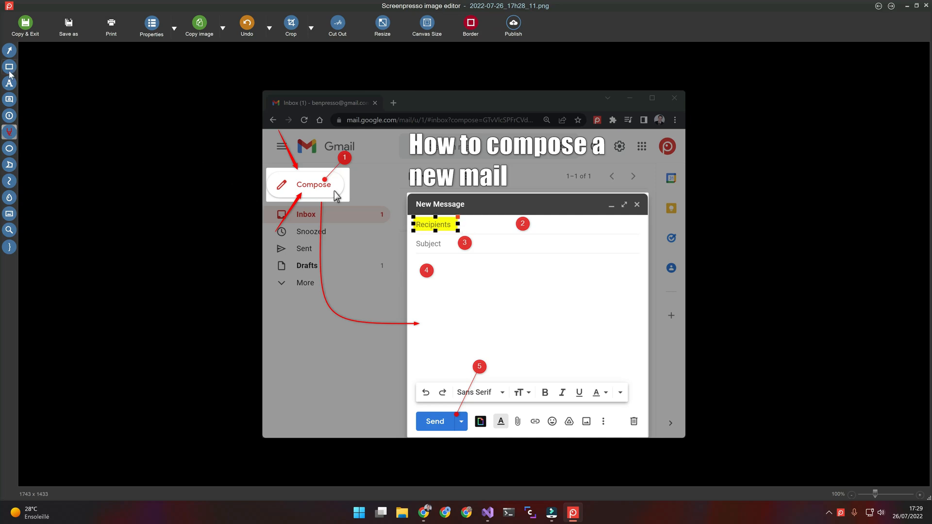
Step: Draw a speech bubble in the message body containing 'This is an example'
{"action": "left_click", "coordinate": [9, 99]}
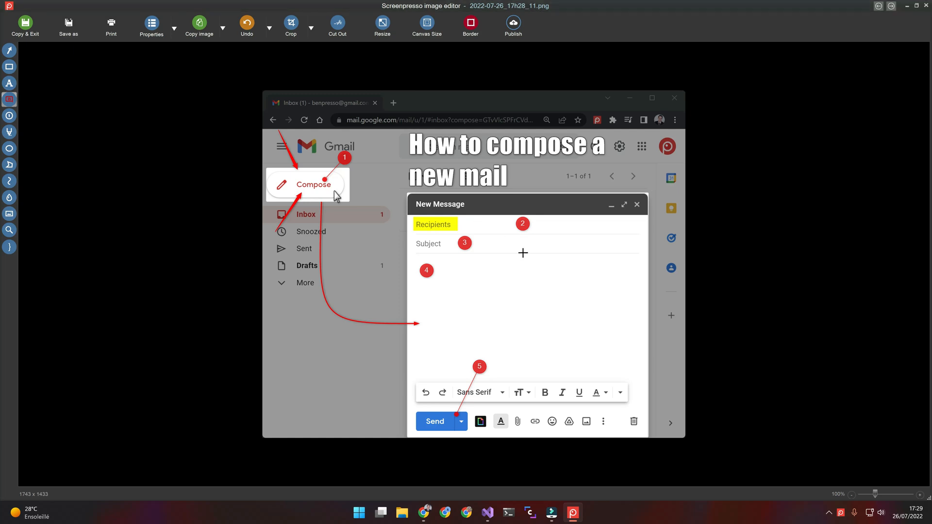
{"action": "left_click_drag", "start_coordinate": [521, 242], "coordinate": [598, 310]}
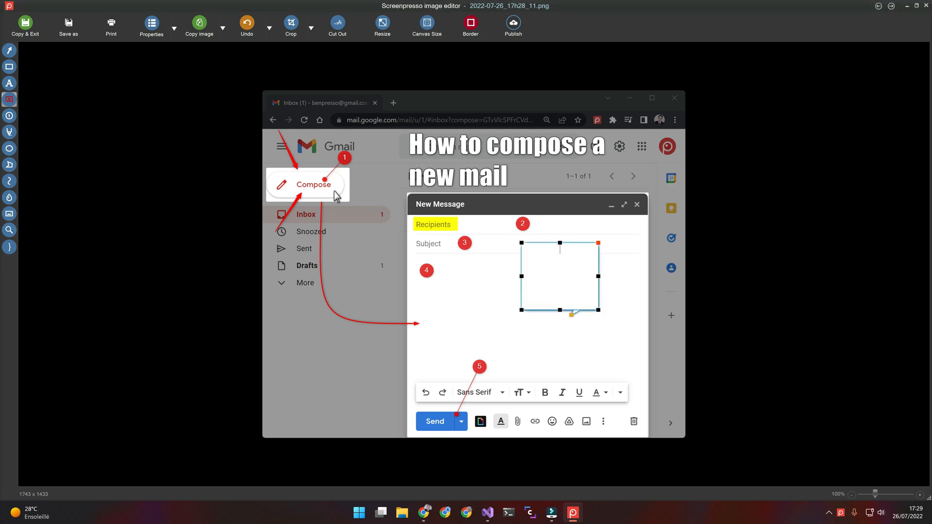
{"action": "type", "text": "This is an example"}
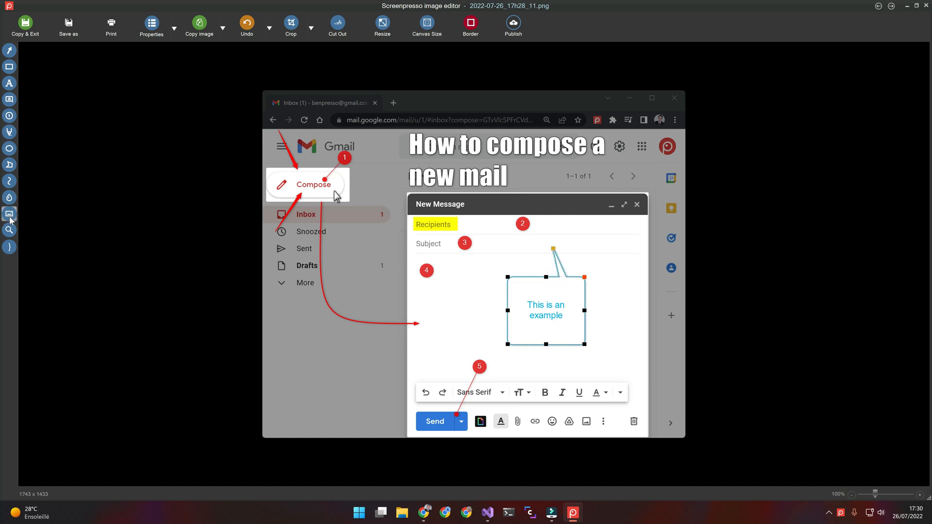
{"action": "left_click", "coordinate": [9, 213]}
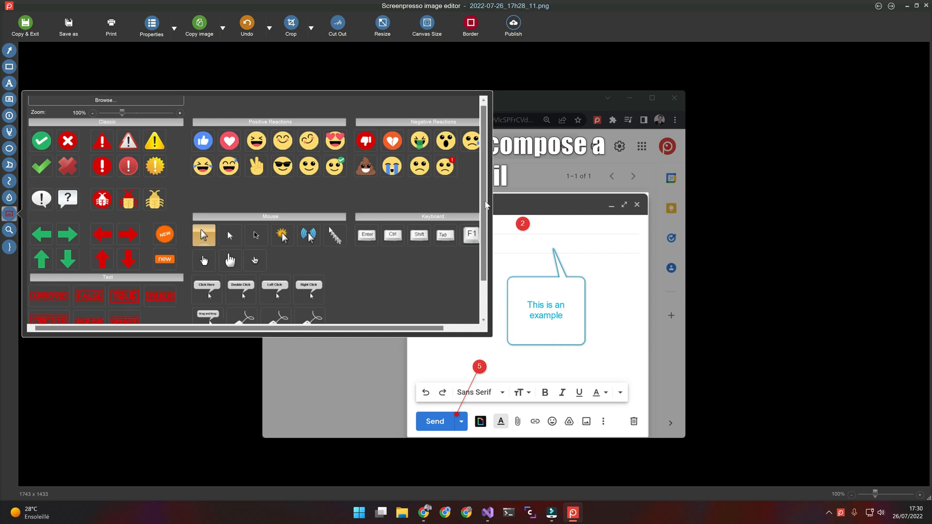
{"action": "scroll", "scroll_direction": "down", "scroll_amount": 3}
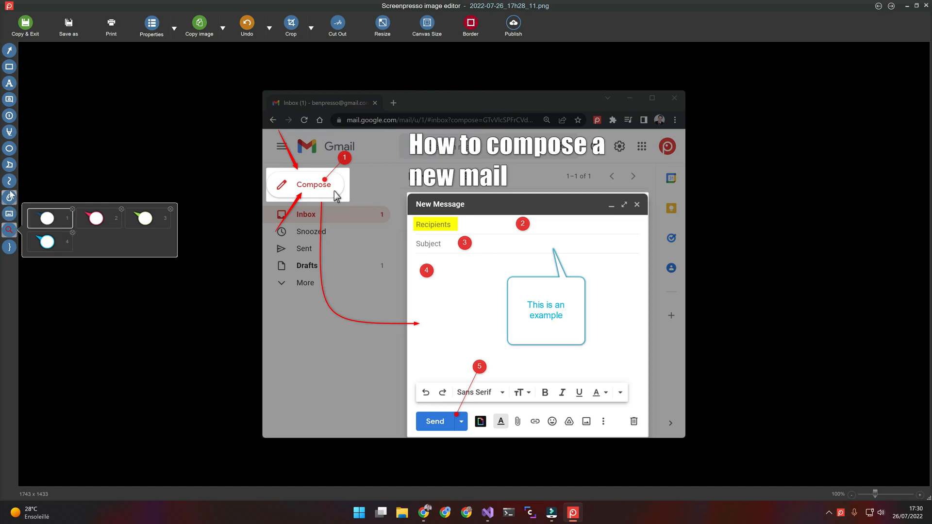
{"action": "left_click", "coordinate": [9, 165]}
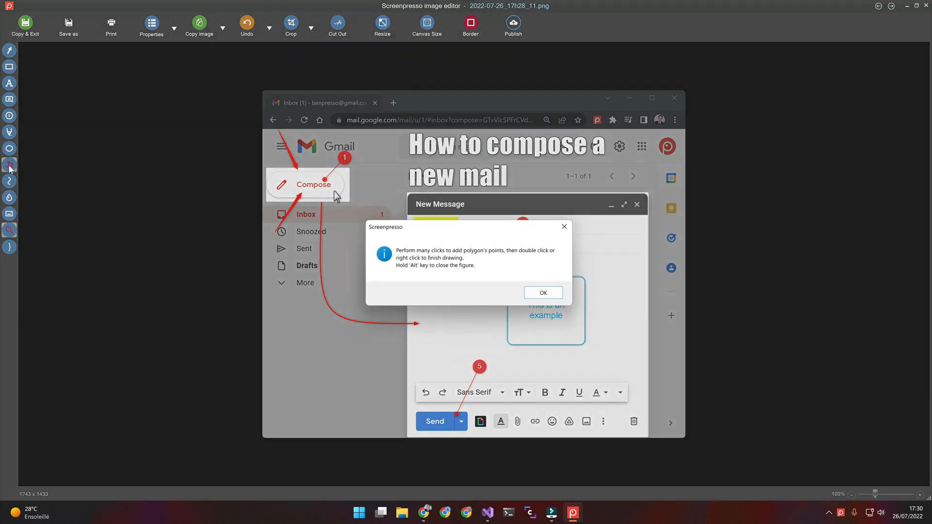
{"action": "left_click", "coordinate": [542, 292]}
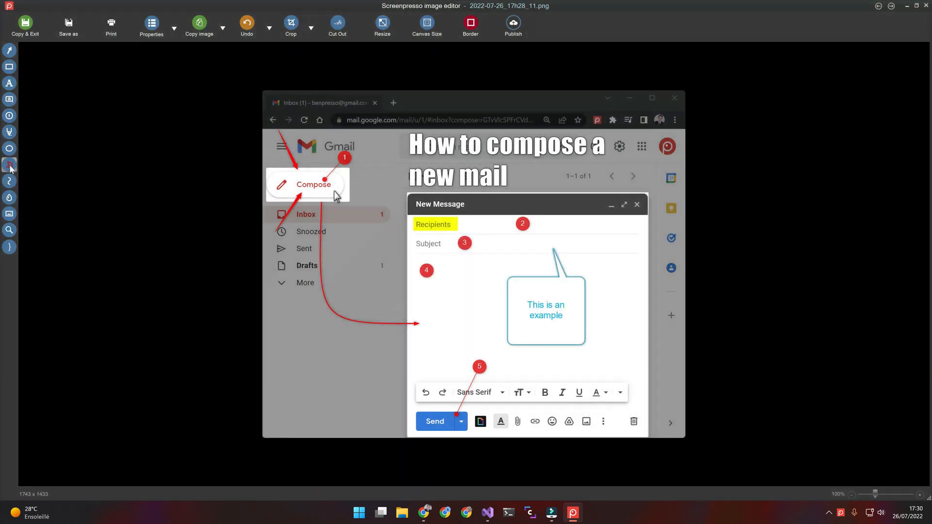
{"action": "left_click", "coordinate": [10, 164]}
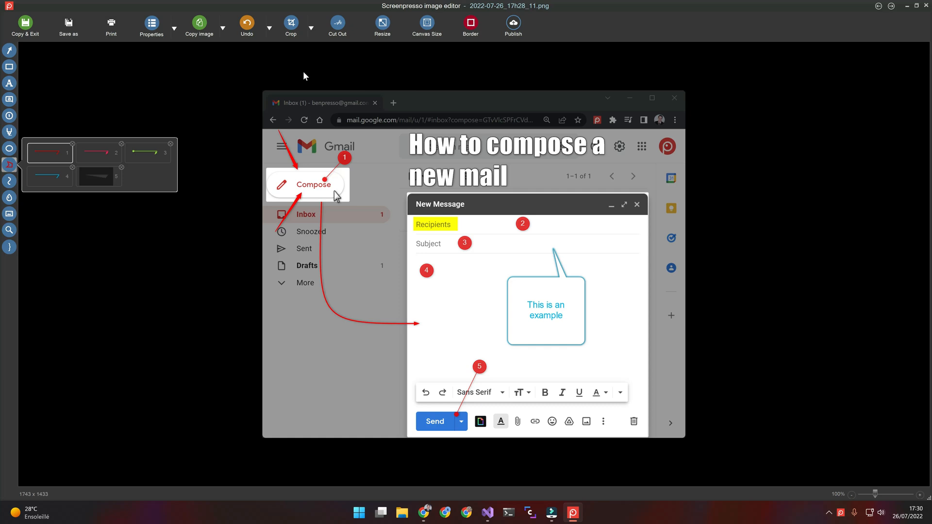
Step: Cancel the Resize dialog, then preview a torn-edge style in Border effects
{"action": "left_click", "coordinate": [382, 26]}
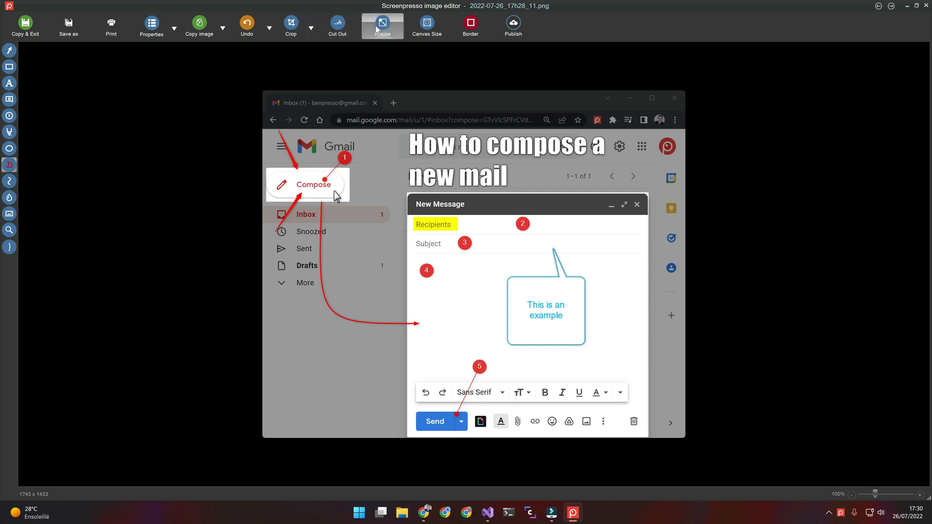
{"action": "left_click", "coordinate": [382, 24]}
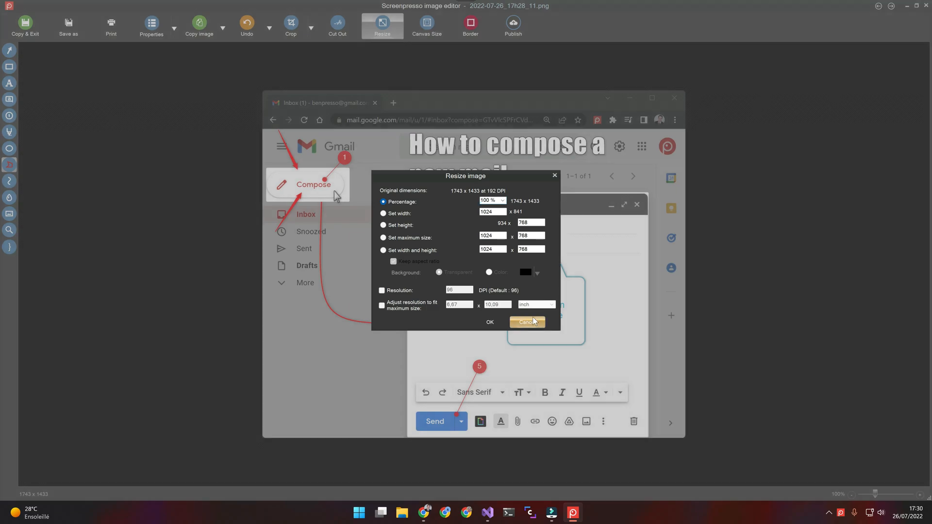
{"action": "left_click", "coordinate": [525, 322]}
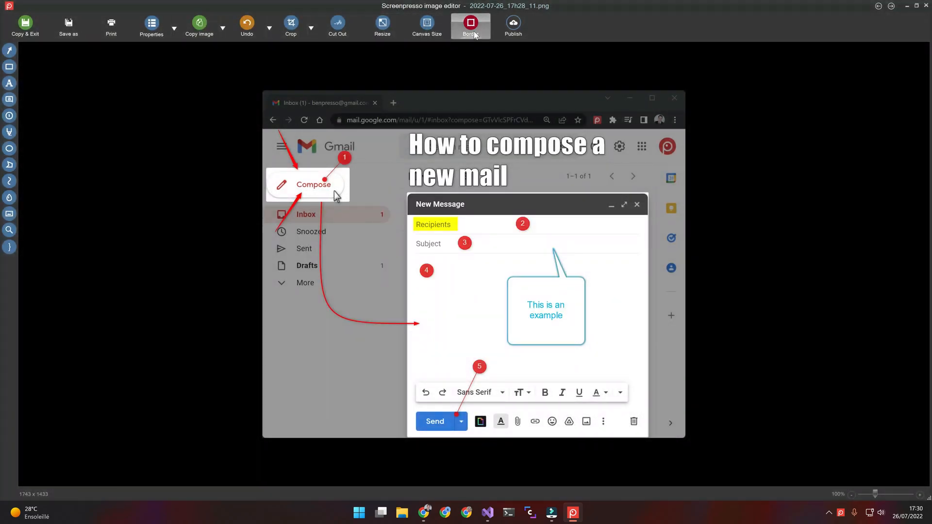
{"action": "left_click", "coordinate": [470, 25]}
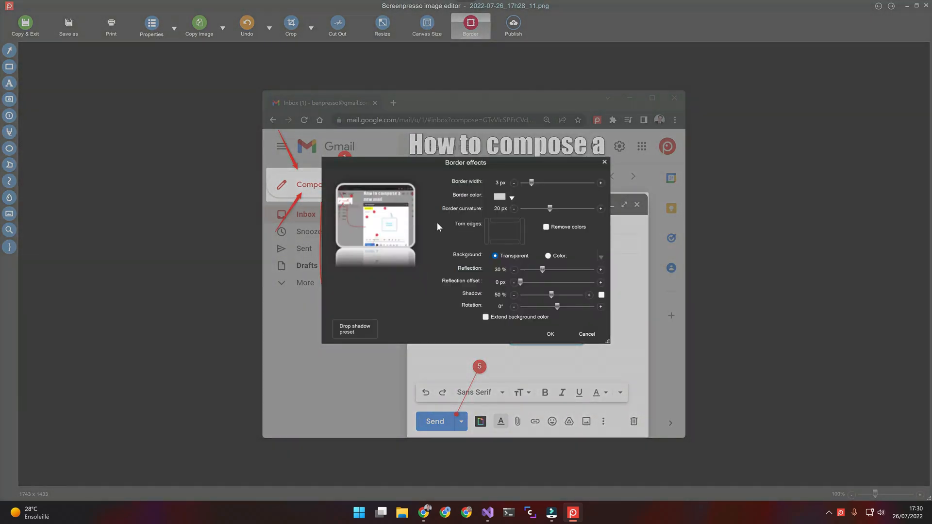
{"action": "left_click", "coordinate": [503, 232]}
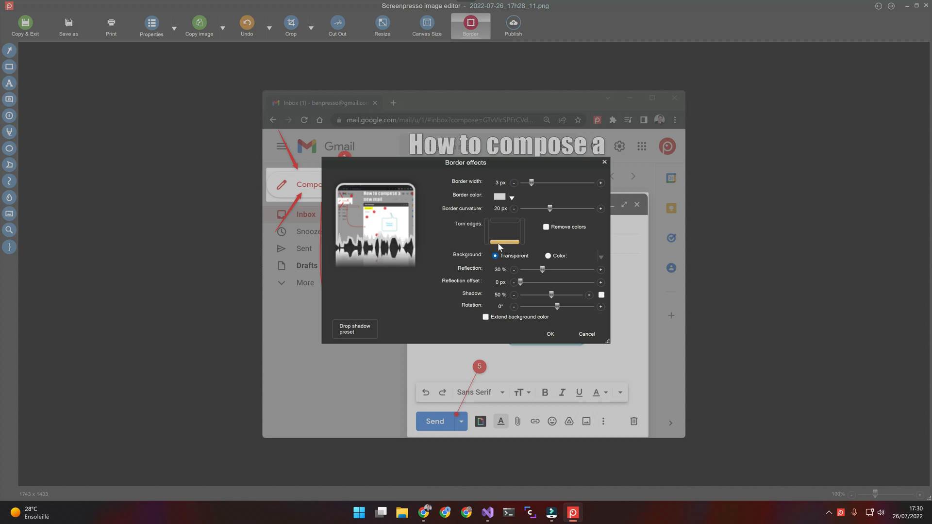